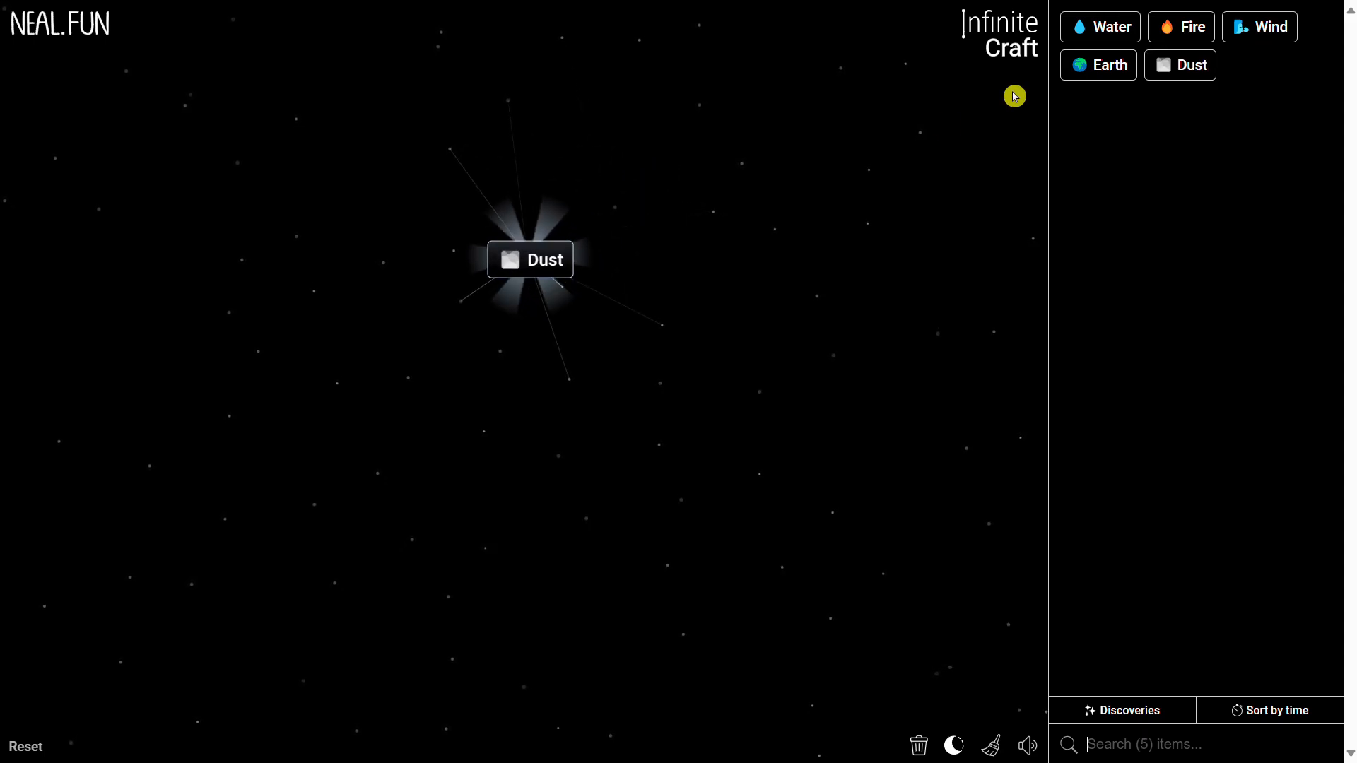
# Step: Turn Dust into Sand, craft Glass from Sand, then craft Smoke beside the Glass
pyautogui.click(530, 259)
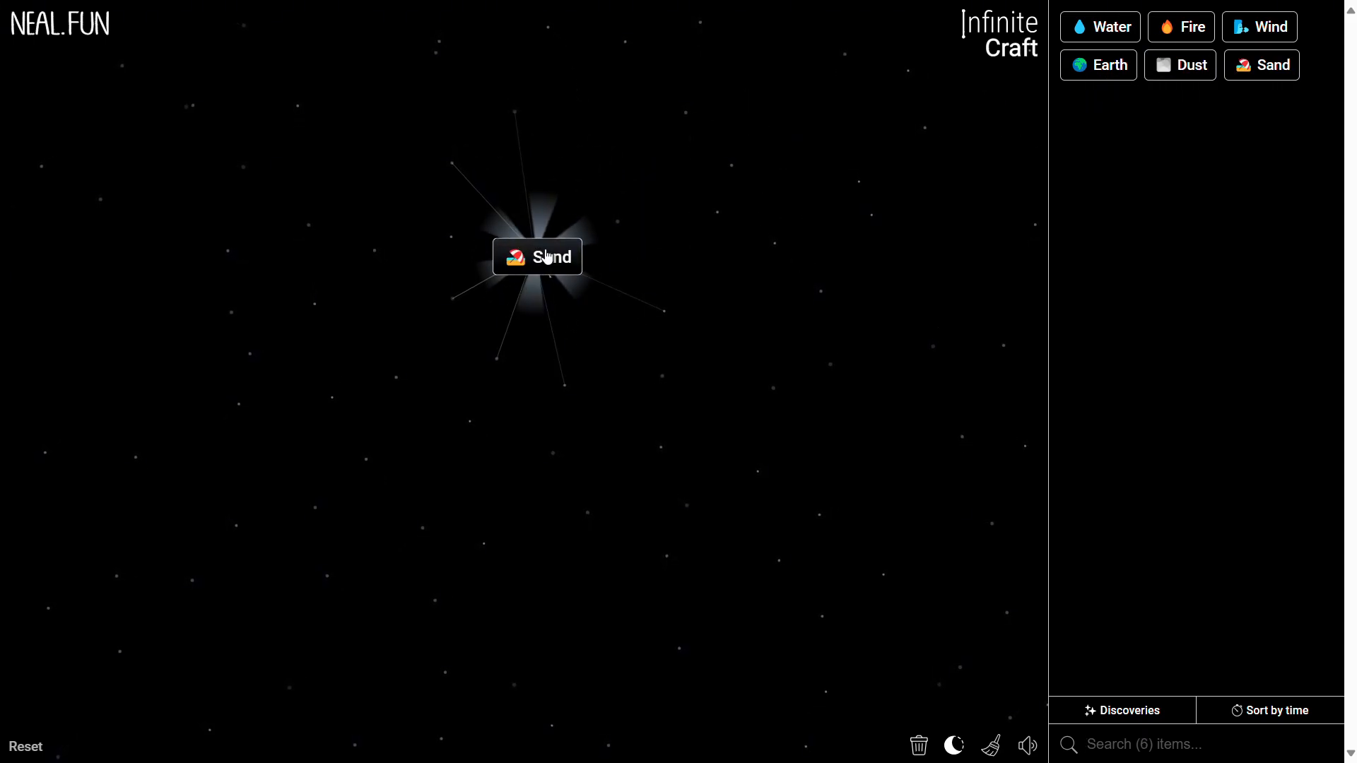
pyautogui.moveTo(1190, 27); pyautogui.dragTo(580, 293)
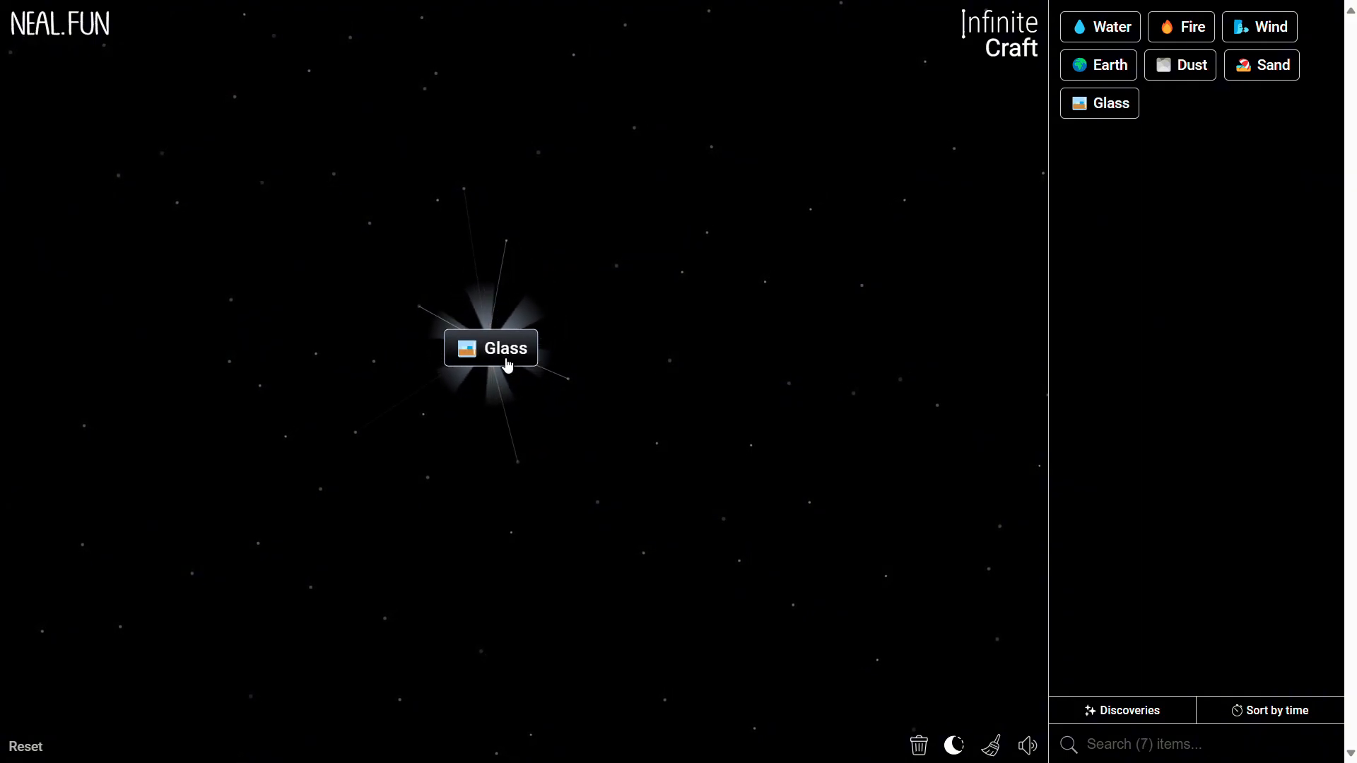
pyautogui.moveTo(1259, 26); pyautogui.dragTo(855, 193)
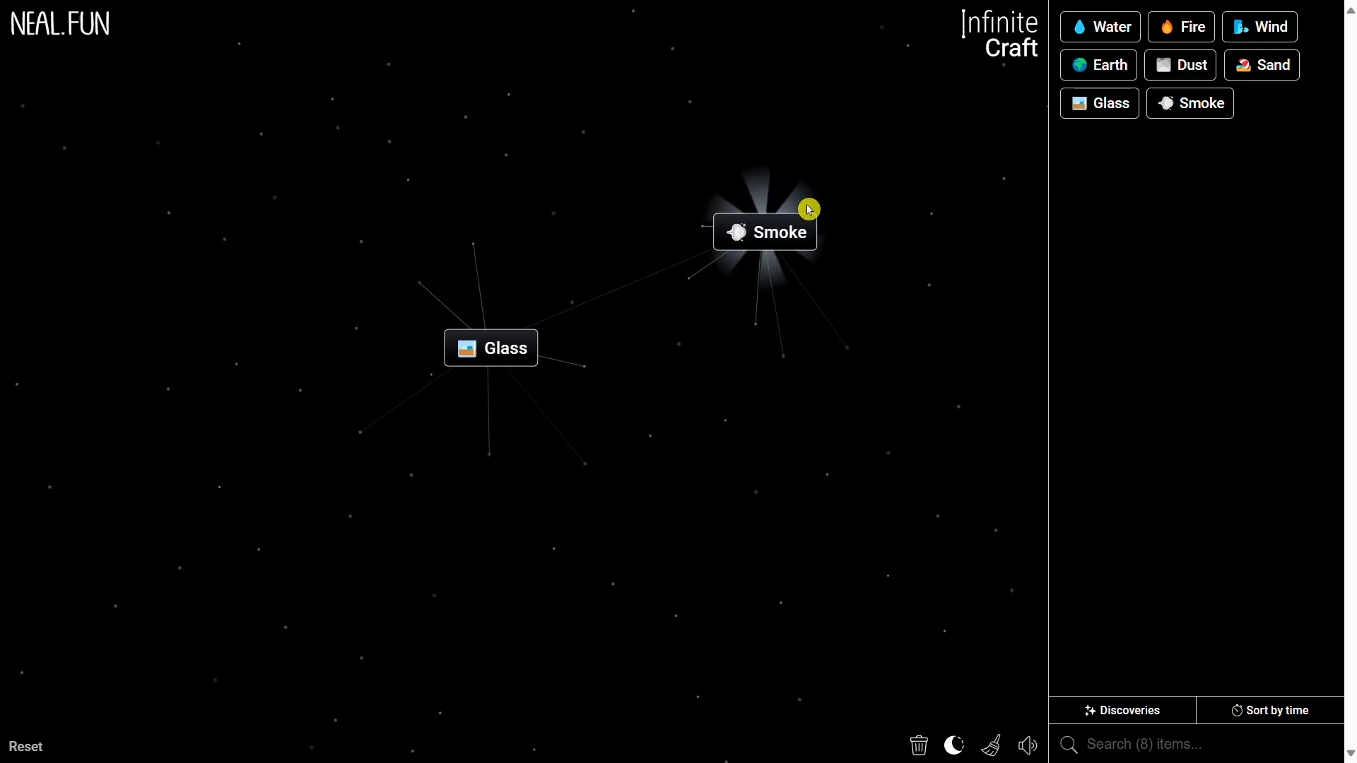
# Step: Combine Glass with Smoke, crafting toward Mirror, Mountain and Echo
pyautogui.moveTo(764, 231); pyautogui.dragTo(491, 347)
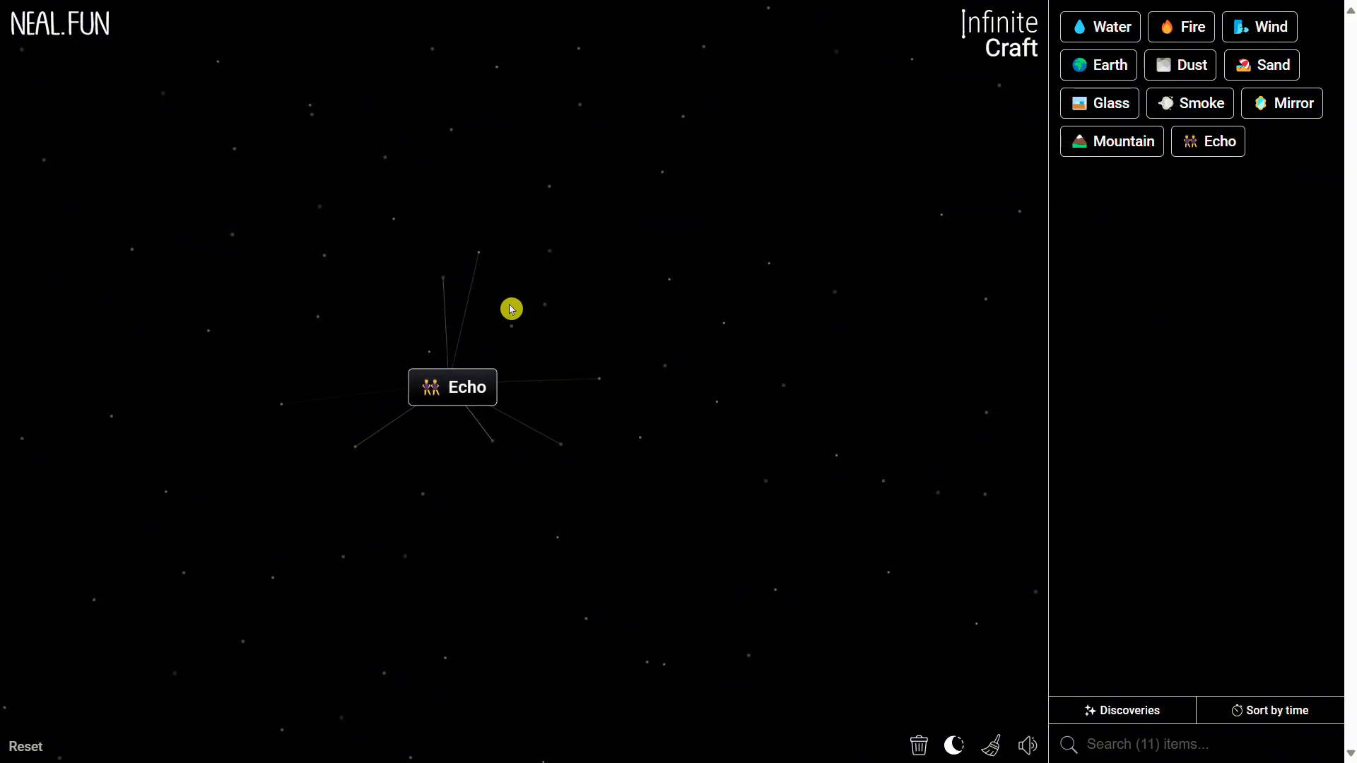
pyautogui.moveTo(852, 248)
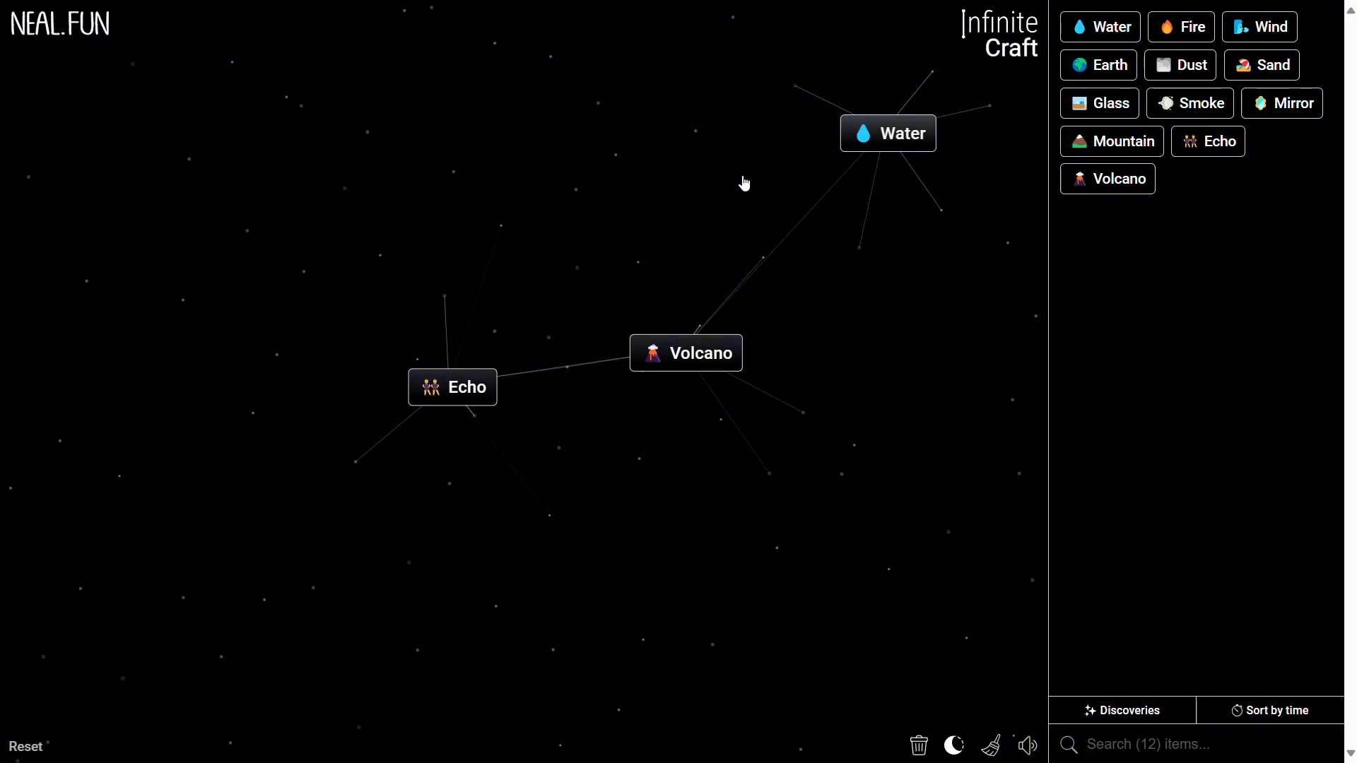
# Step: Combine Water with Volcano for Lake, Lake with Volcano for Island, then add Water for Ship and Pirate
pyautogui.moveTo(887, 132); pyautogui.dragTo(685, 352)
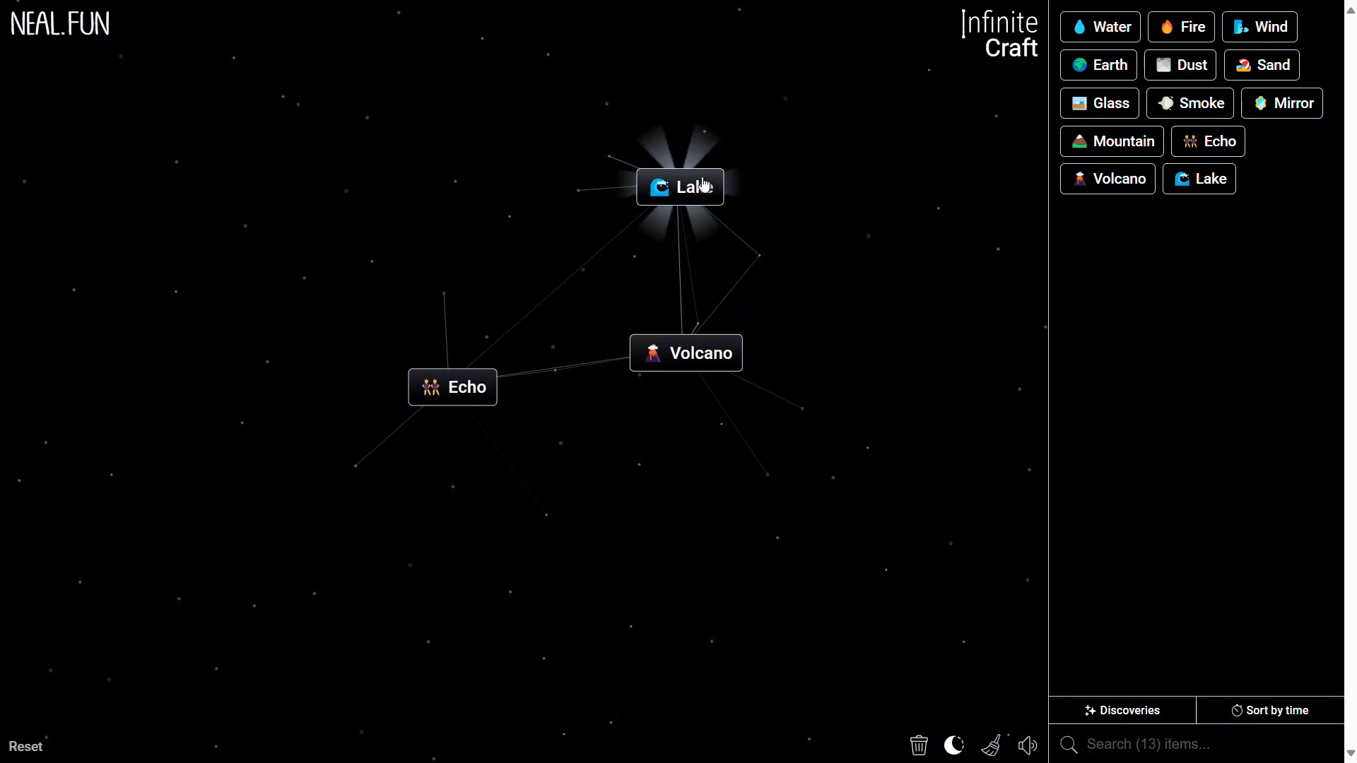
pyautogui.moveTo(679, 186); pyautogui.dragTo(646, 251)
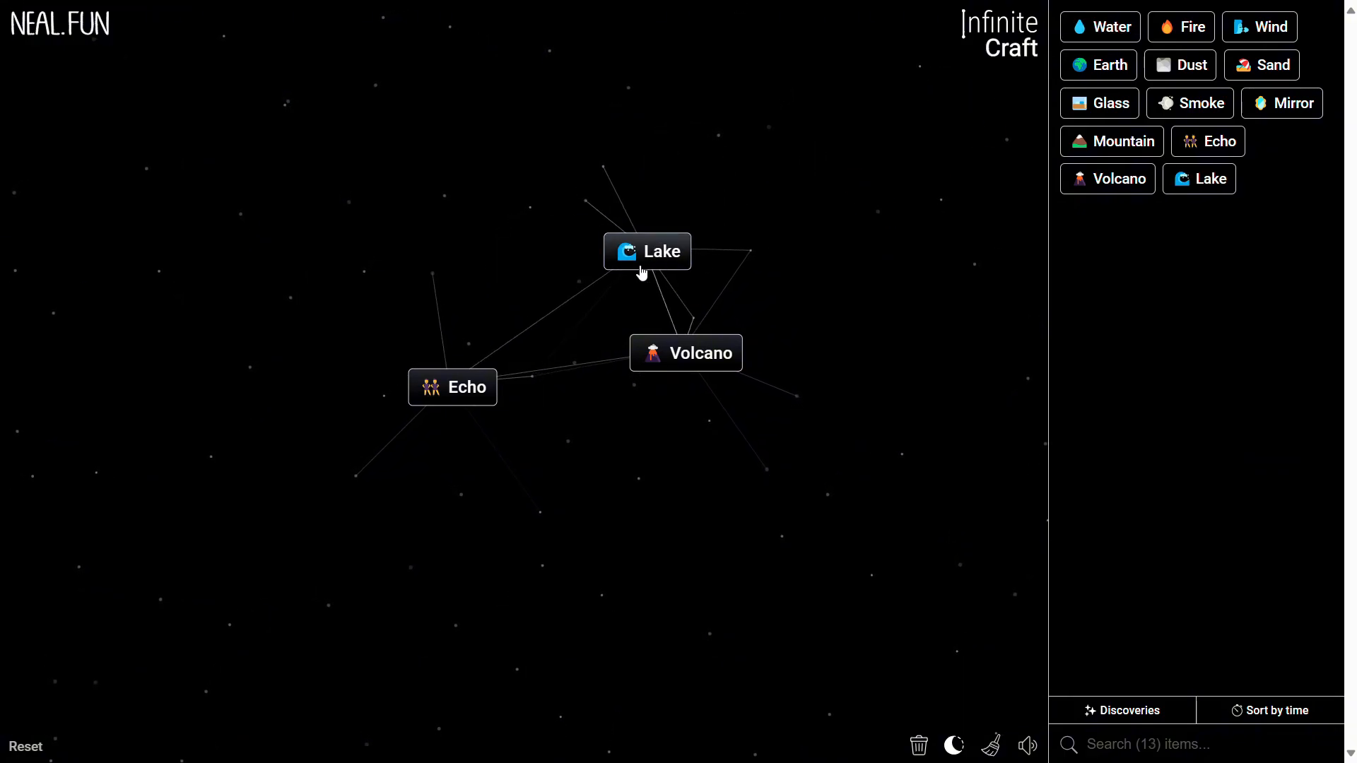
pyautogui.moveTo(660, 251); pyautogui.dragTo(699, 352)
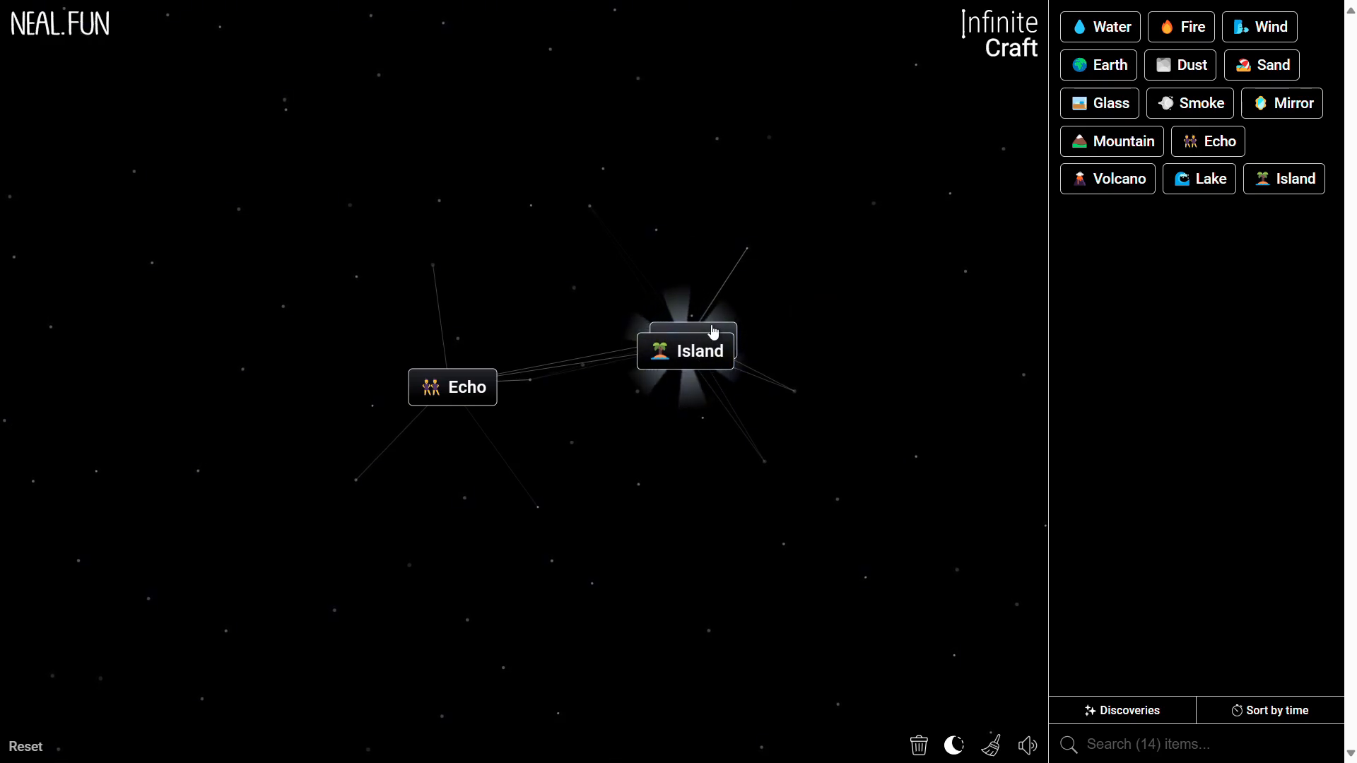
pyautogui.moveTo(1098, 26); pyautogui.dragTo(733, 327)
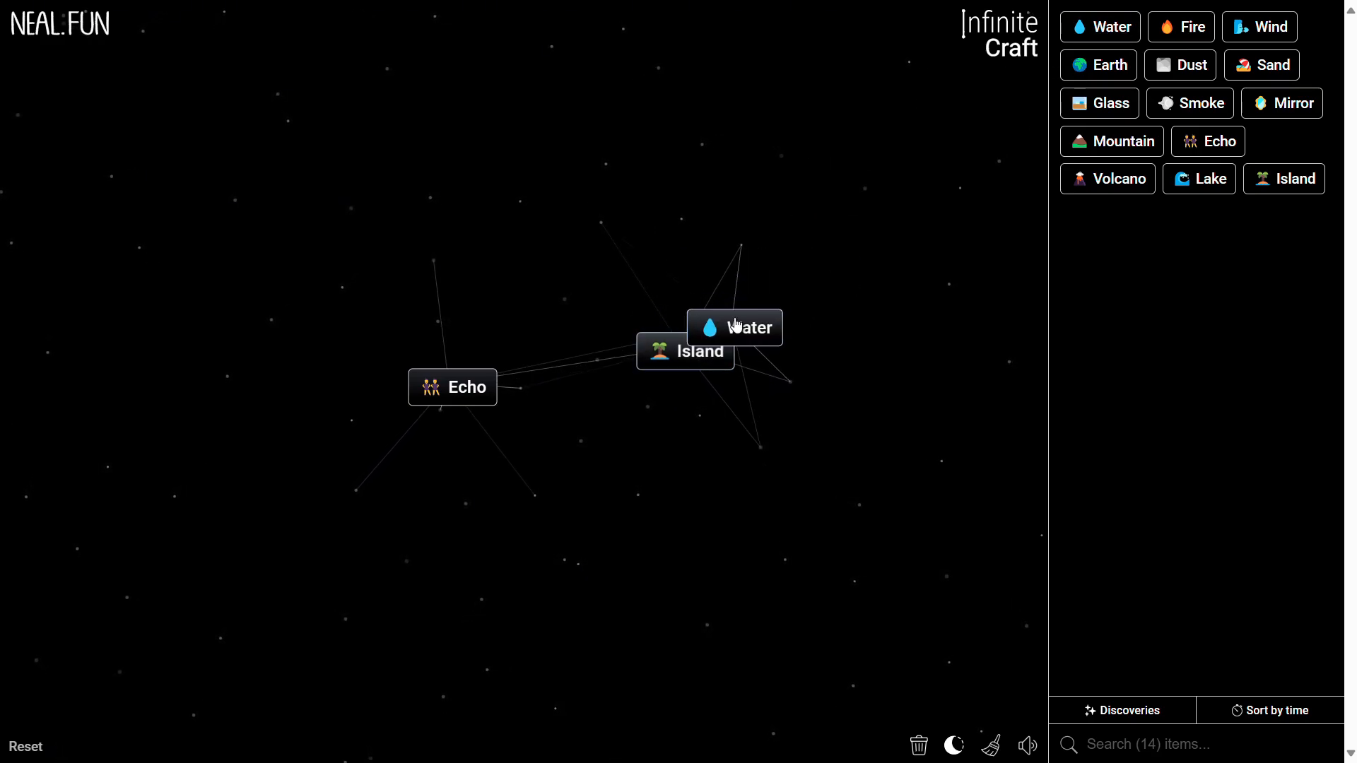
pyautogui.moveTo(733, 327); pyautogui.dragTo(684, 351)
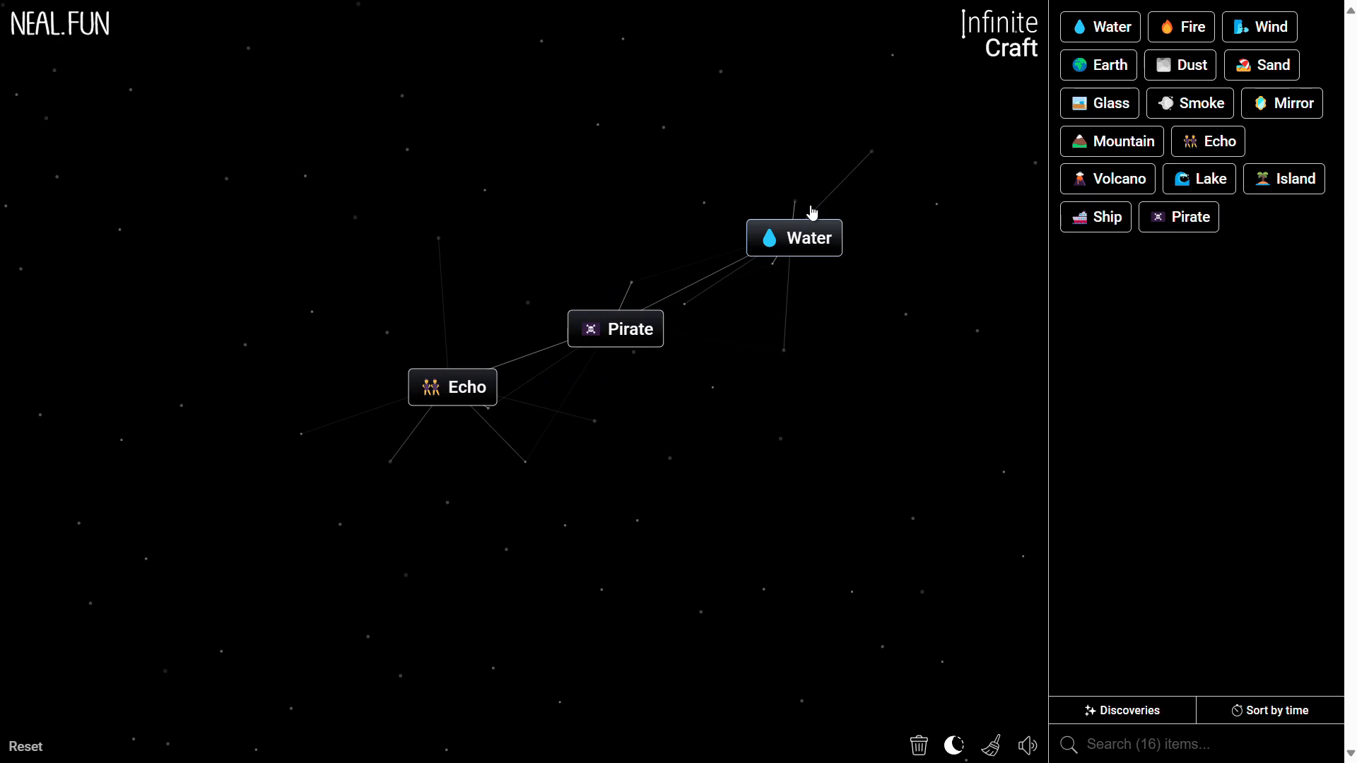
# Step: Craft Plant, combine it with Pirate for Parrot, then Parrot with Echo for Repeat, then combine Repeat further
pyautogui.click(793, 238)
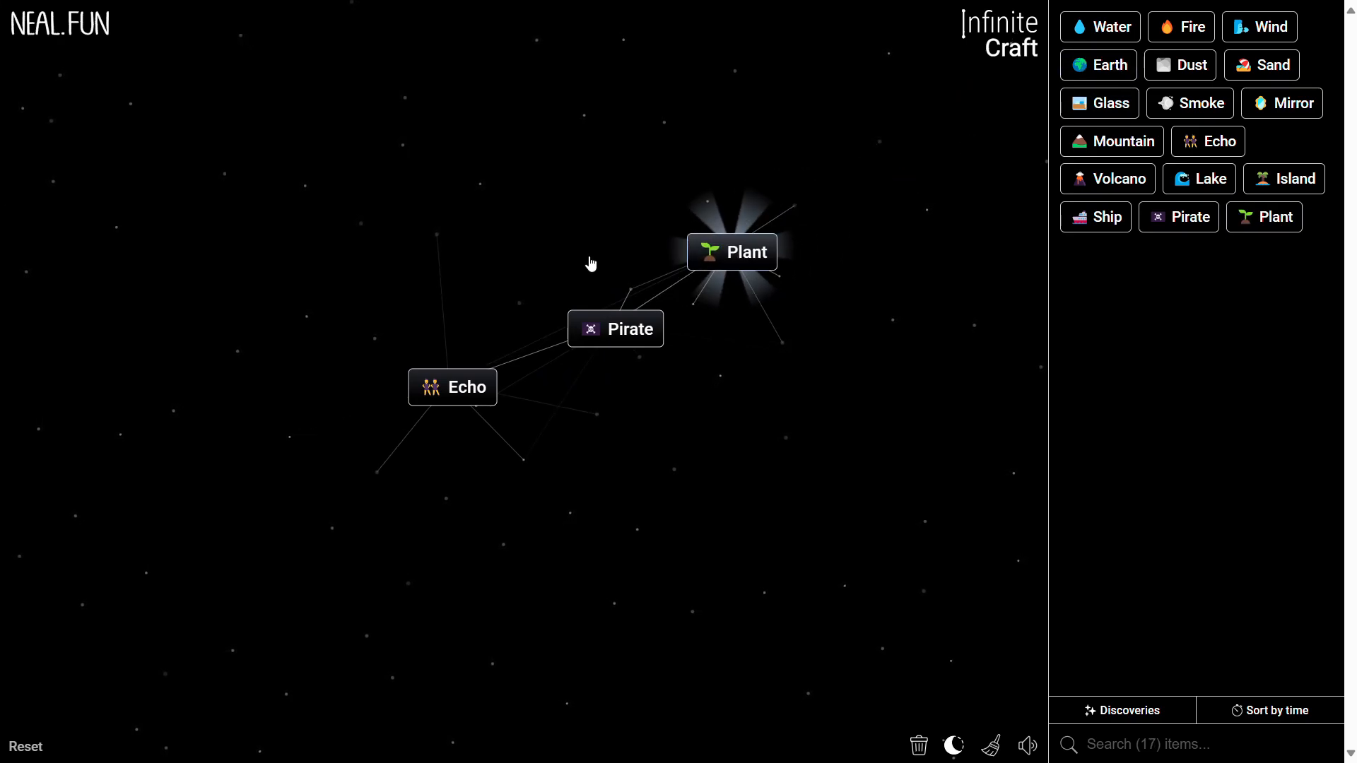
pyautogui.moveTo(732, 252); pyautogui.dragTo(605, 335)
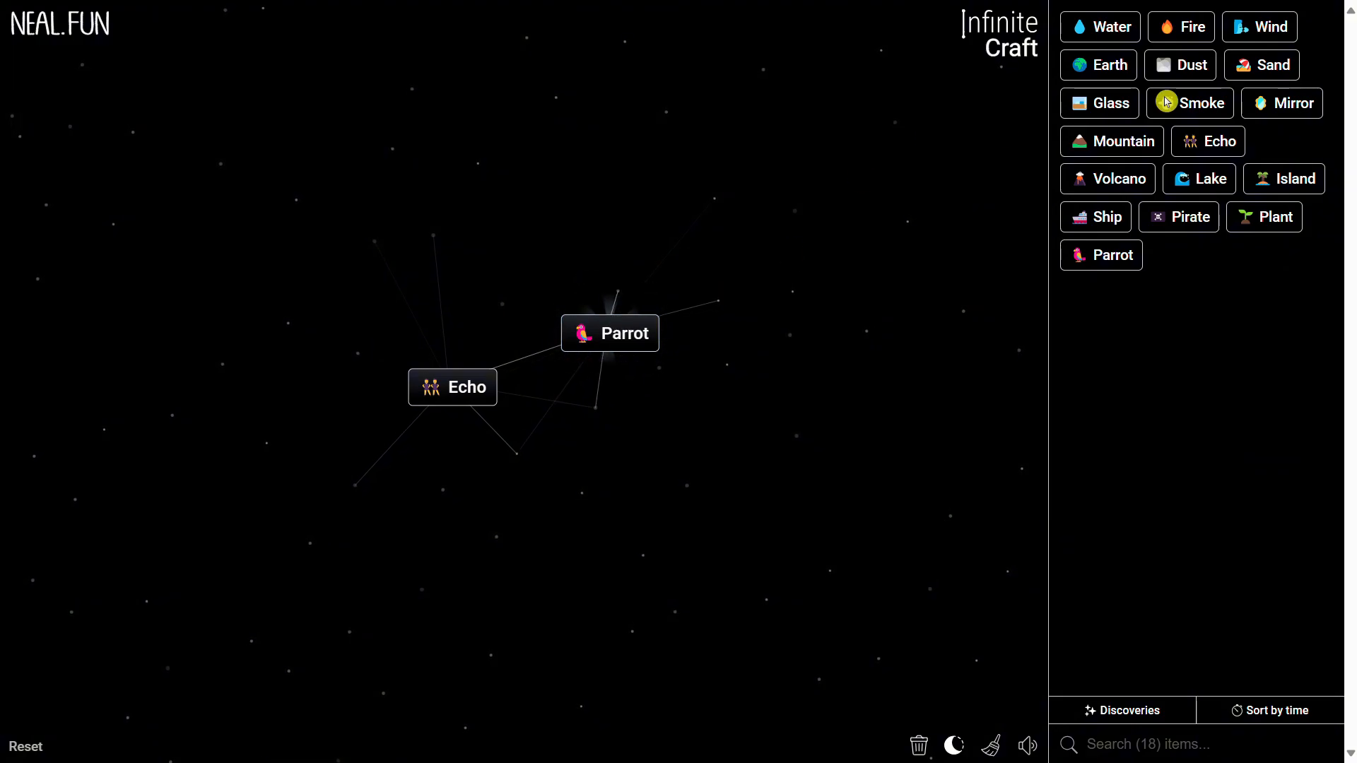
pyautogui.moveTo(609, 333); pyautogui.dragTo(383, 415)
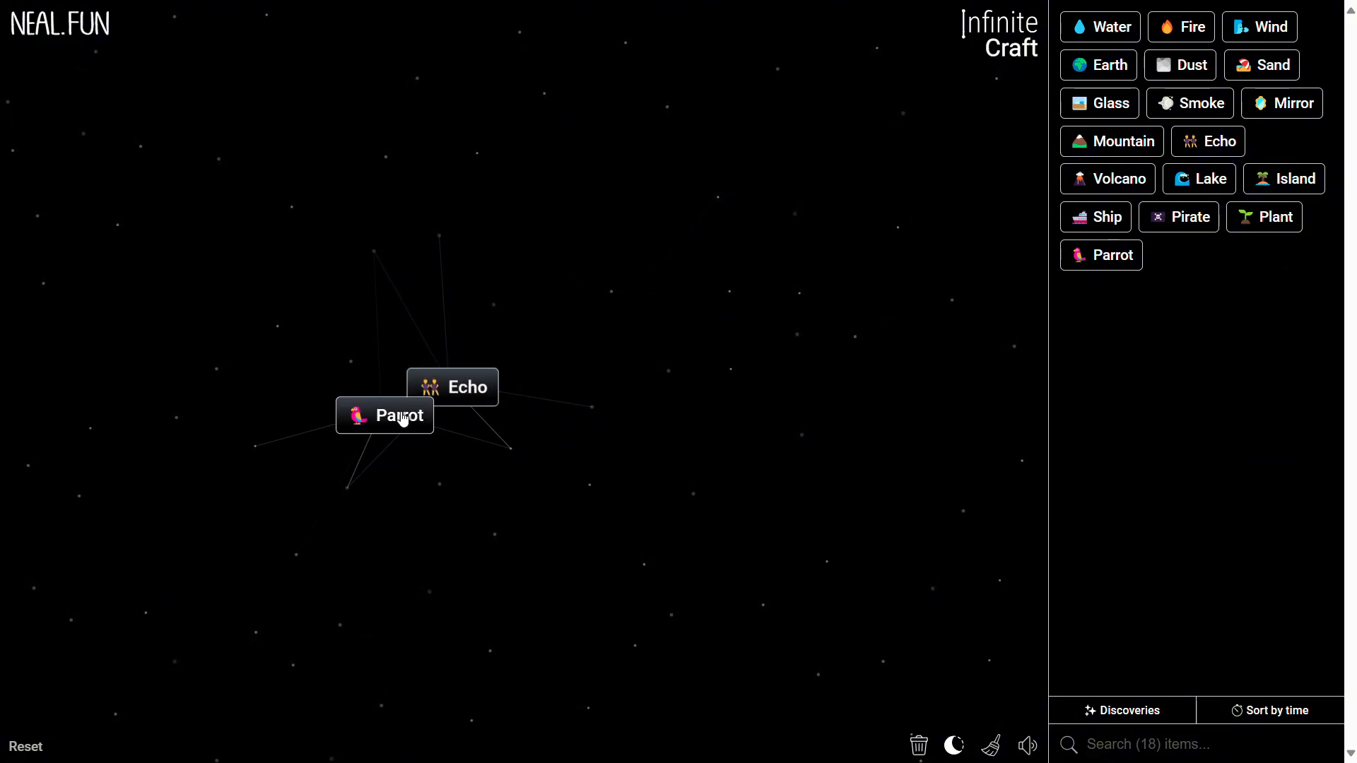
pyautogui.moveTo(384, 415); pyautogui.dragTo(453, 386)
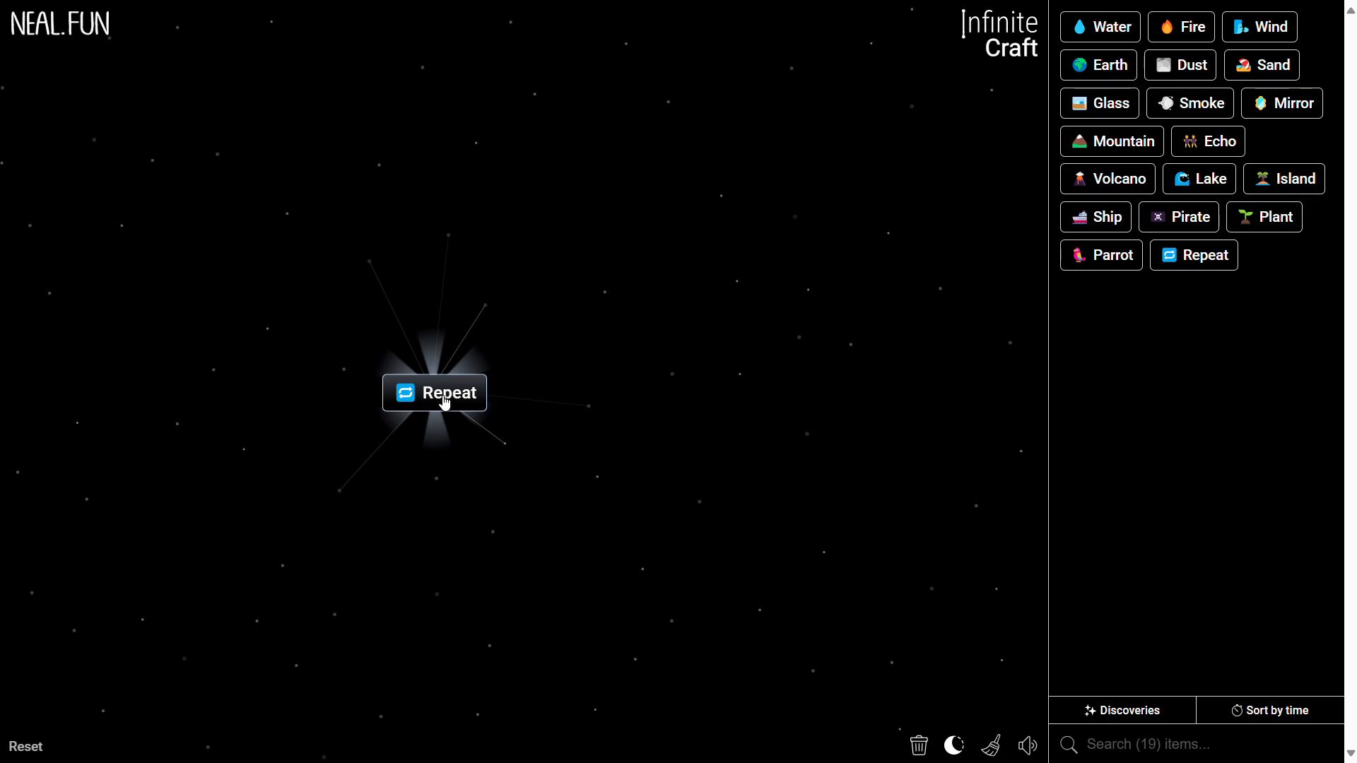
pyautogui.moveTo(435, 392); pyautogui.dragTo(485, 412)
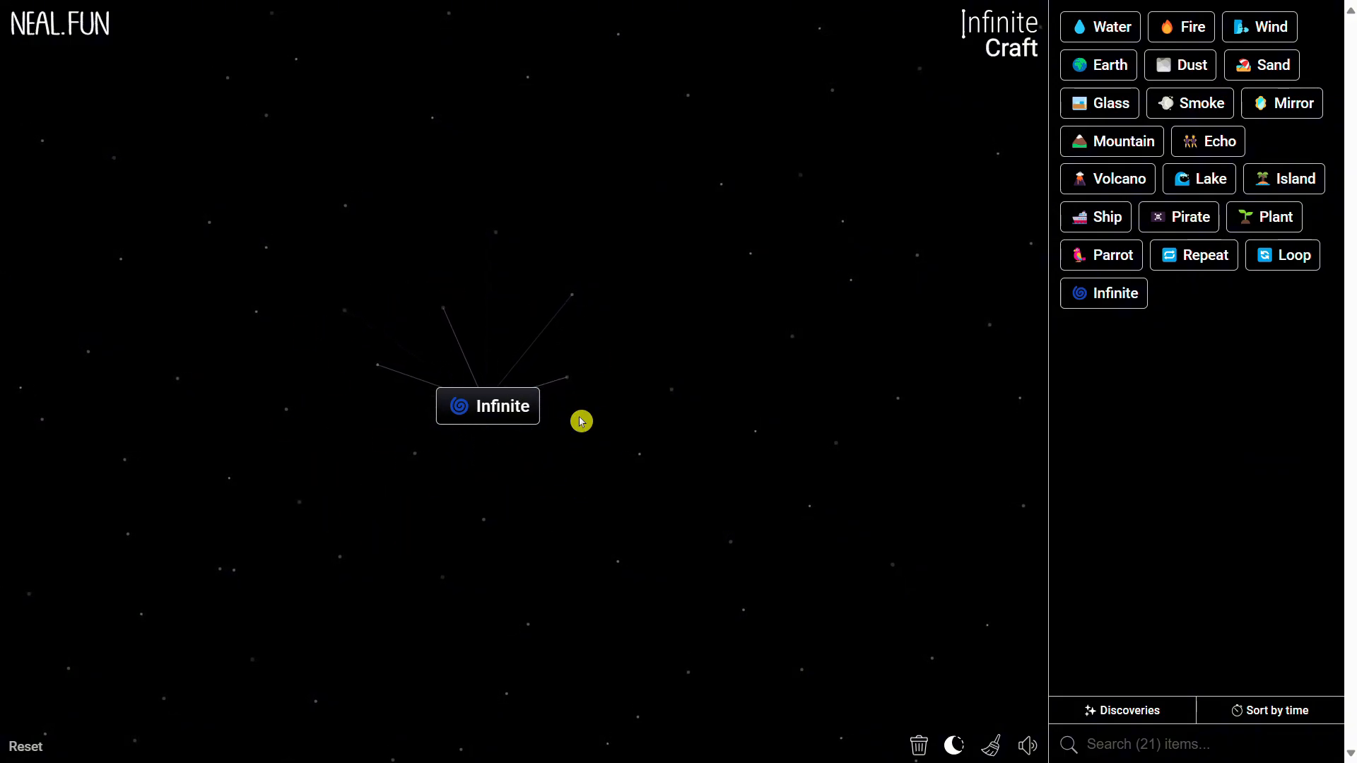
pyautogui.moveTo(610, 333)
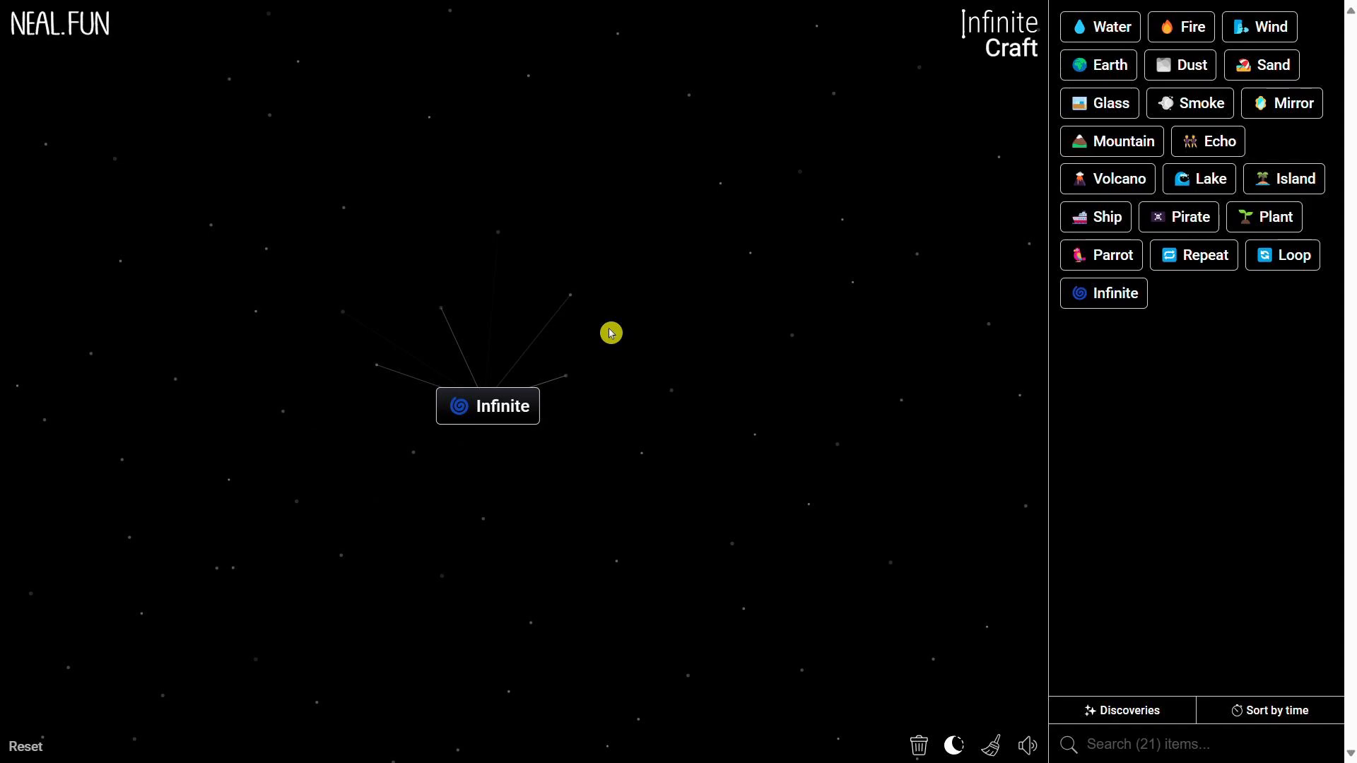